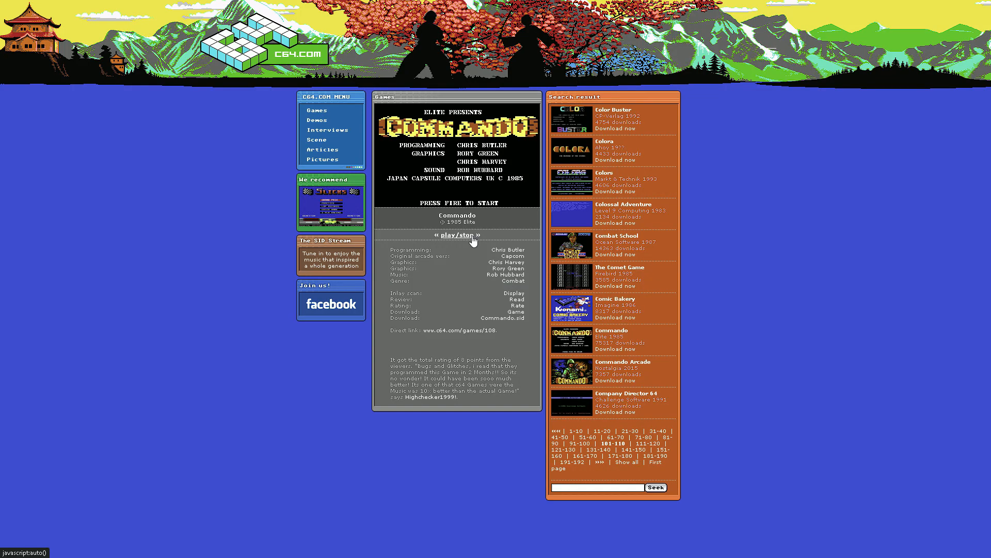
Start the animated Commando preview on its C64.com page and let the gameplay run.
{"action": "left_click", "coordinate": [456, 236]}
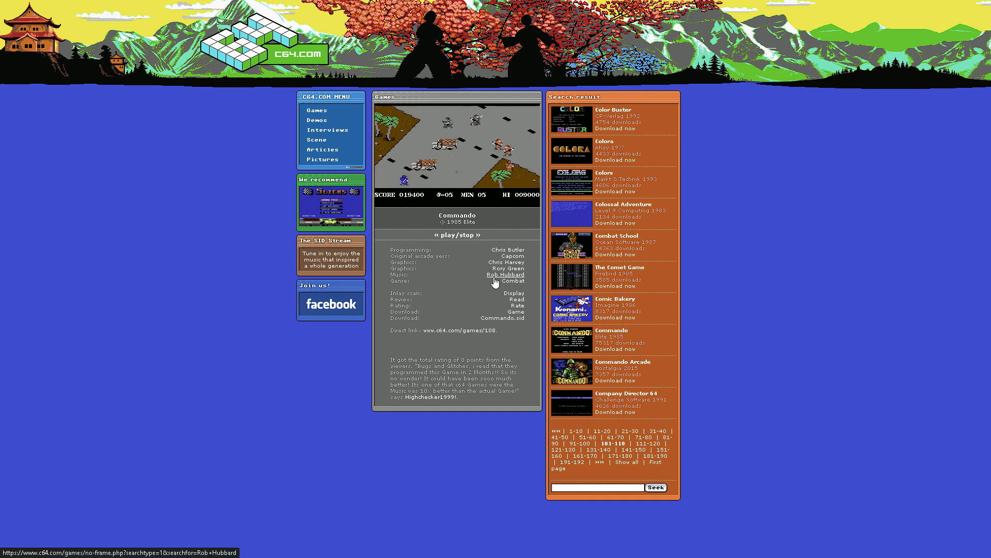
{"action": "left_click", "coordinate": [503, 274]}
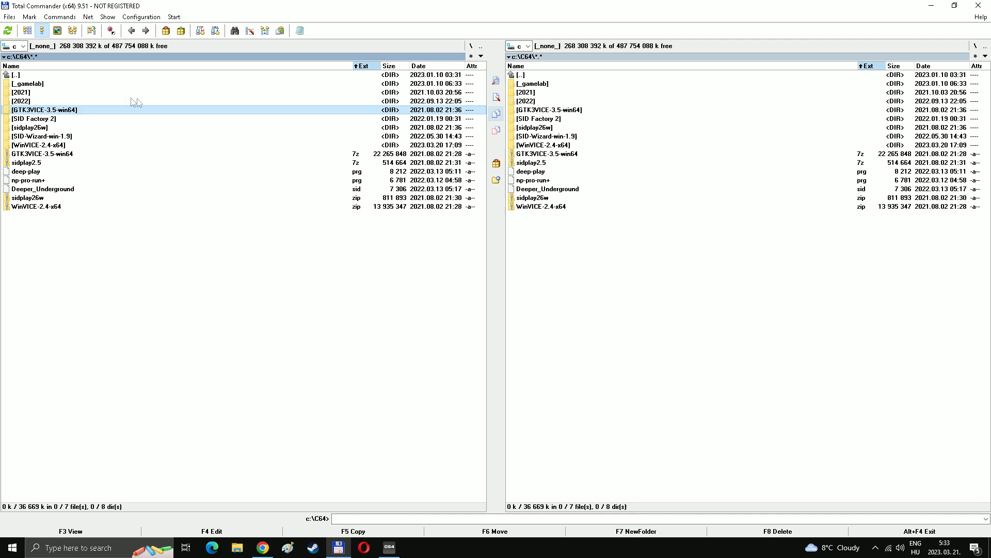
Launch x64sc.exe from the bin folder of GTK3VICE-3.5-win64.
{"action": "double_click", "coordinate": [43, 109]}
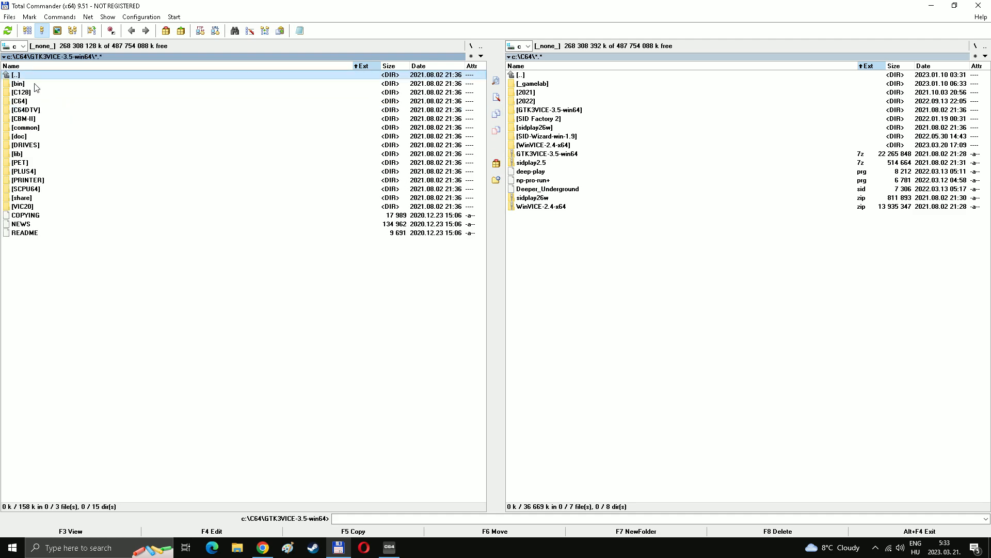
{"action": "double_click", "coordinate": [19, 83]}
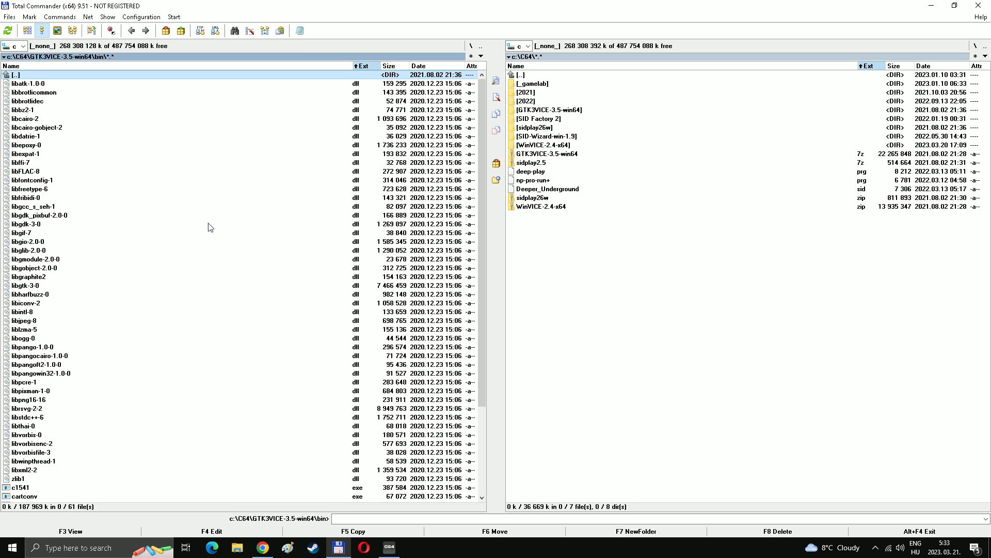
{"action": "scroll", "scroll_direction": "down", "scroll_amount": 3}
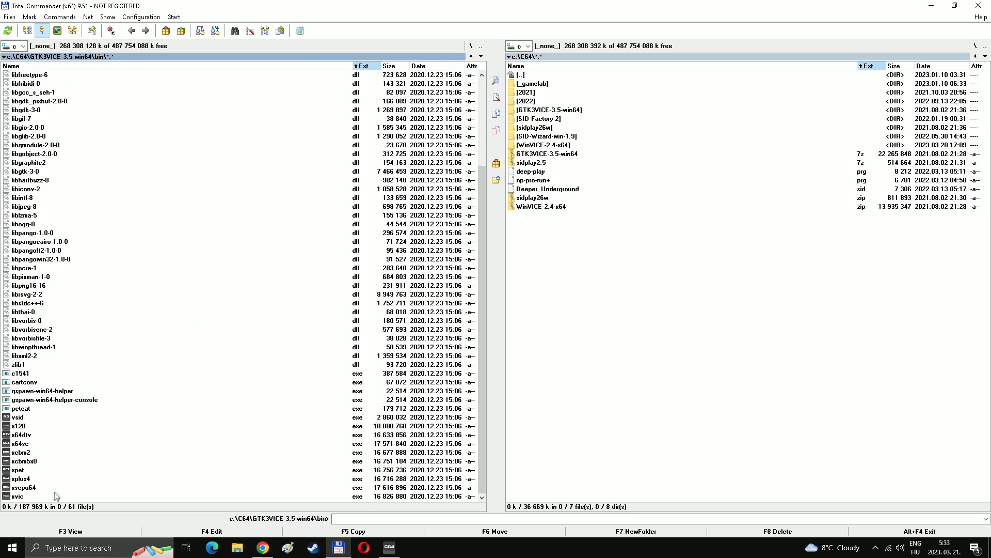
{"action": "mouse_move", "coordinate": [48, 430]}
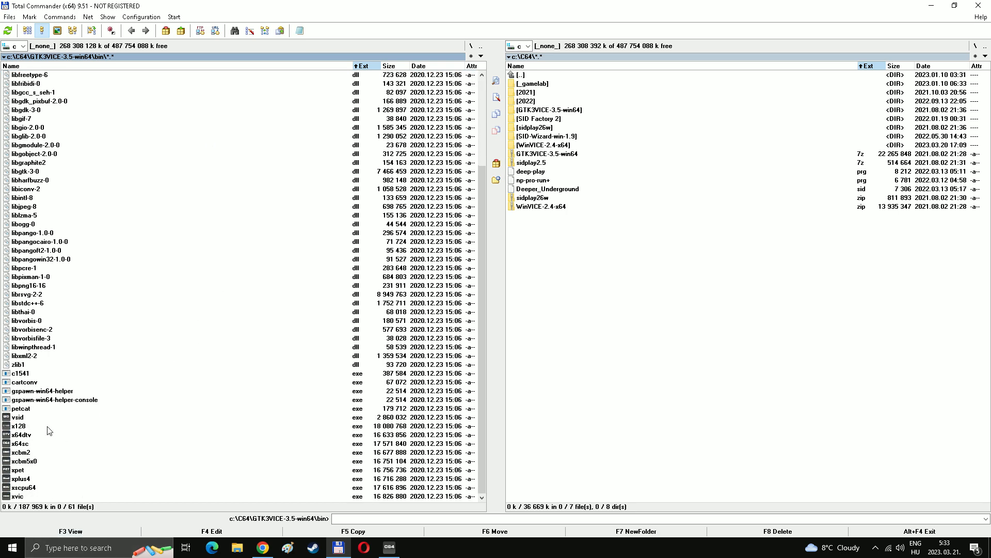
{"action": "left_click", "coordinate": [20, 443]}
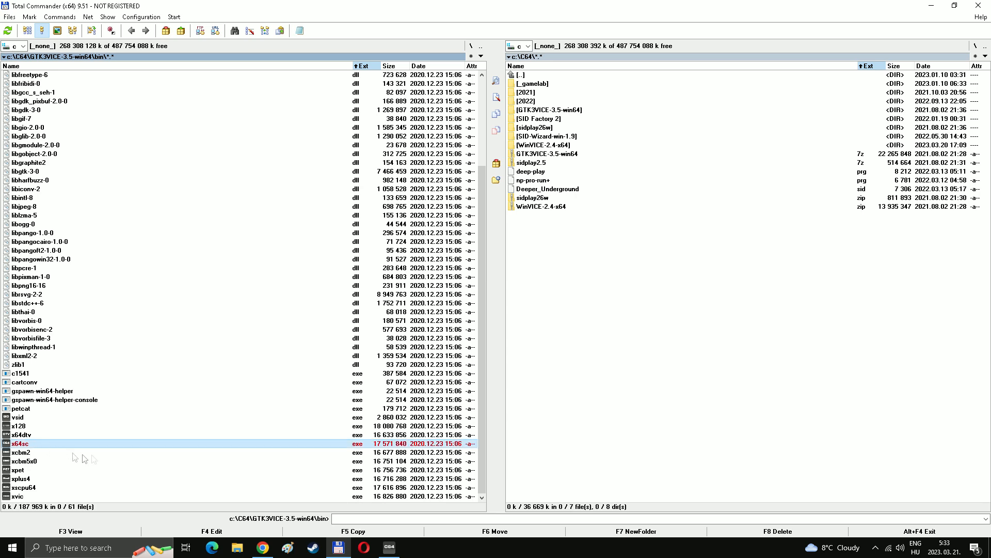
{"action": "left_click", "coordinate": [511, 46]}
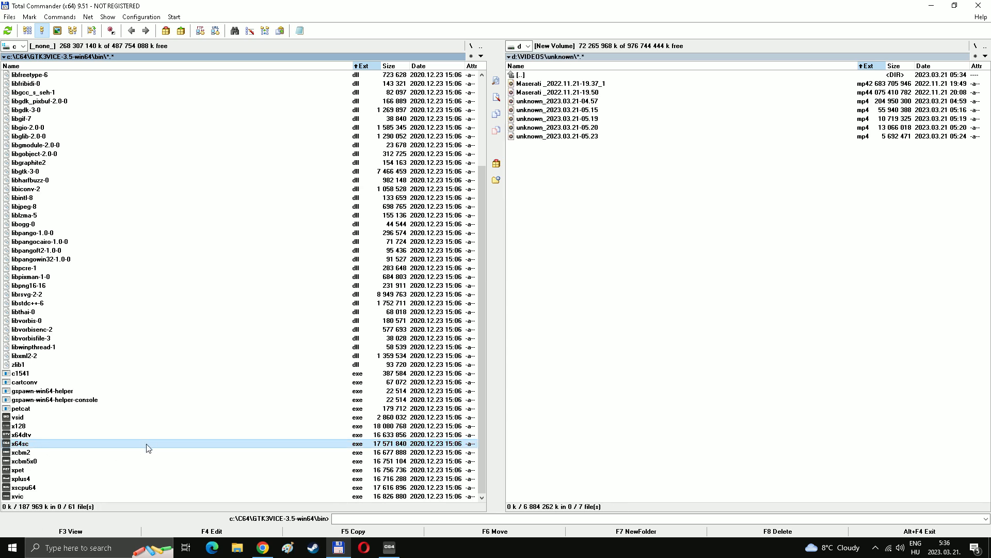
{"action": "double_click", "coordinate": [21, 443]}
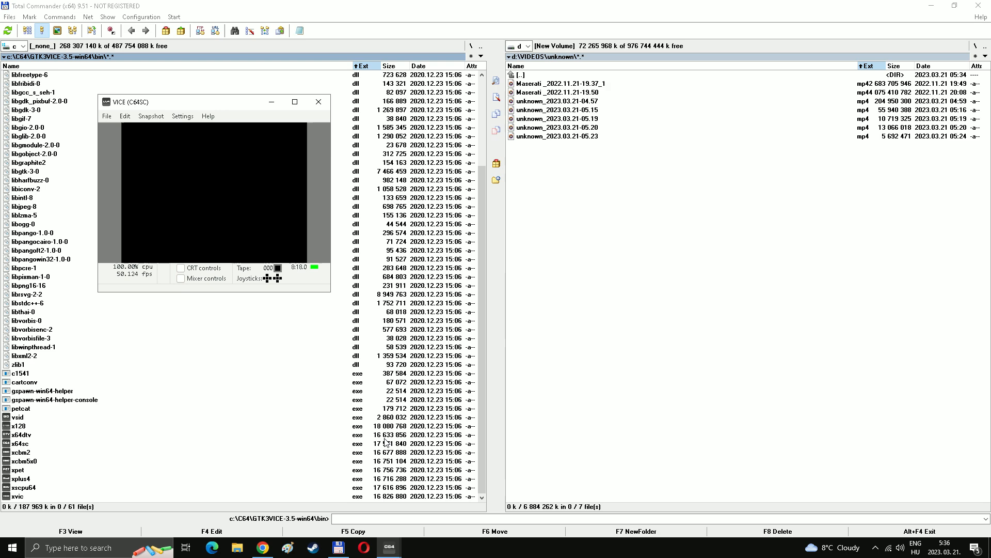
Maximize the VICE window so the C64 BASIC READY screen fills the display.
{"action": "left_click", "coordinate": [294, 102]}
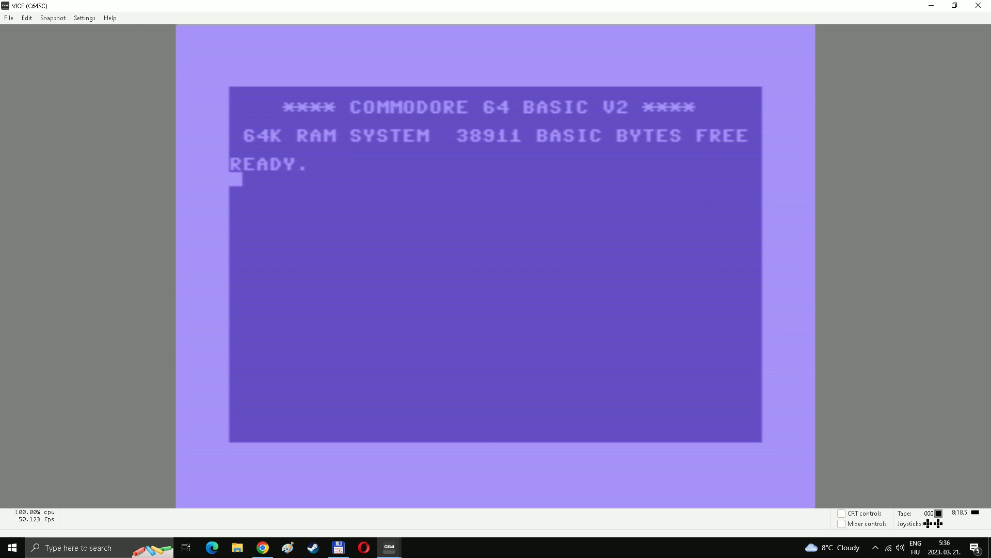
{"action": "mouse_move", "coordinate": [829, 285]}
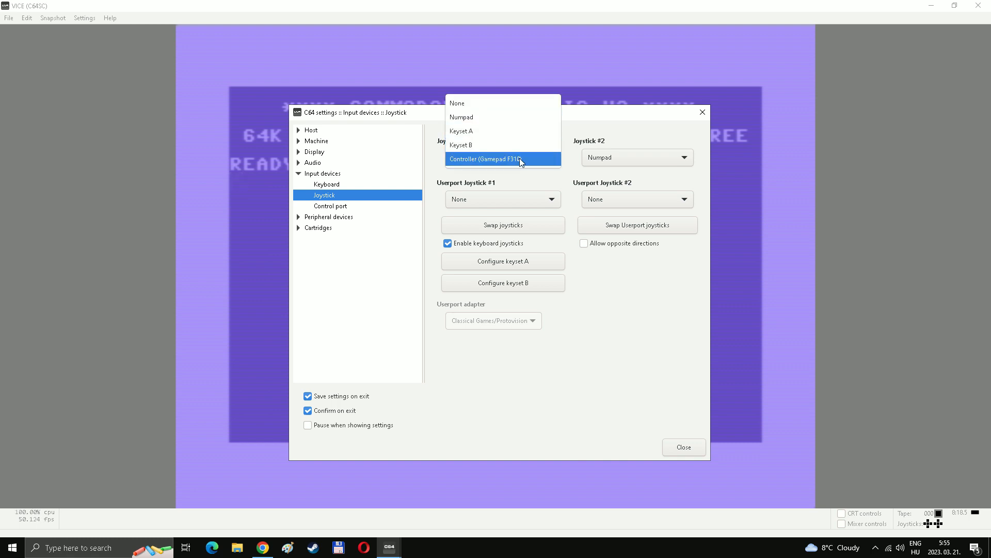
Set Joystick #1 to Controller (Gamepad F310) in the input device settings.
{"action": "left_click", "coordinate": [486, 159]}
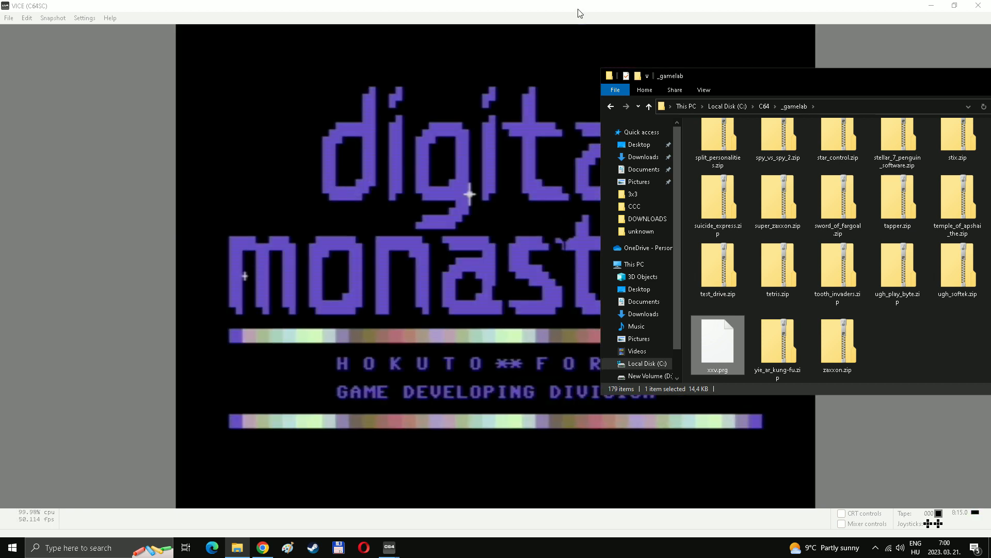
Bring the VICE emulator window to the front after autostarting the _gamelab game.
{"action": "left_click", "coordinate": [9, 18]}
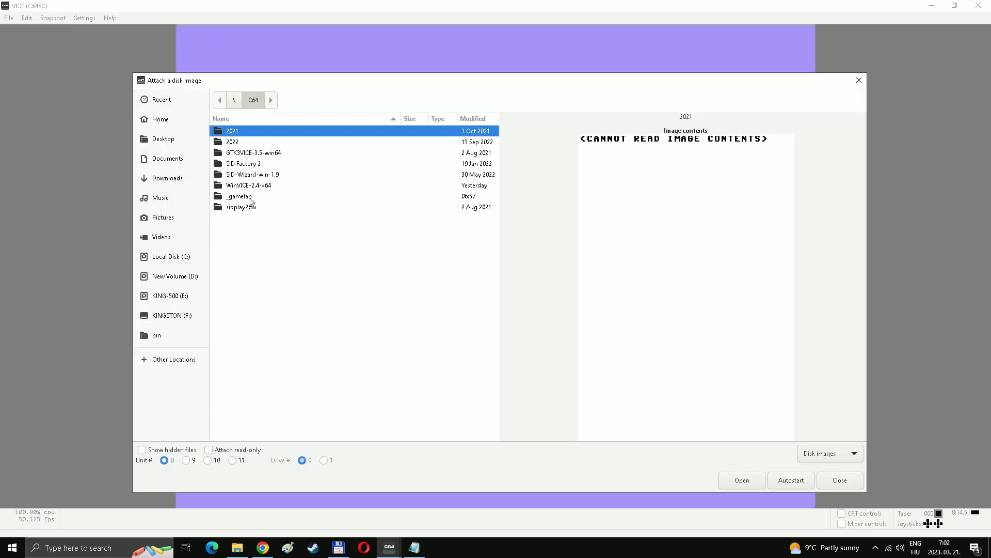
Browse the _gamelab disk images in the attach dialog, then move to Smart attach.
{"action": "double_click", "coordinate": [239, 195]}
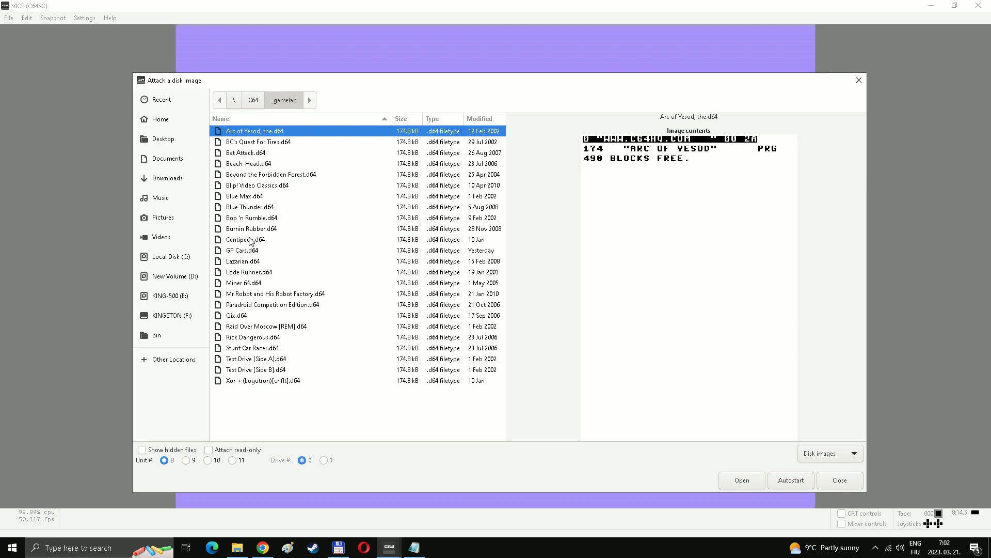
{"action": "left_click", "coordinate": [242, 250]}
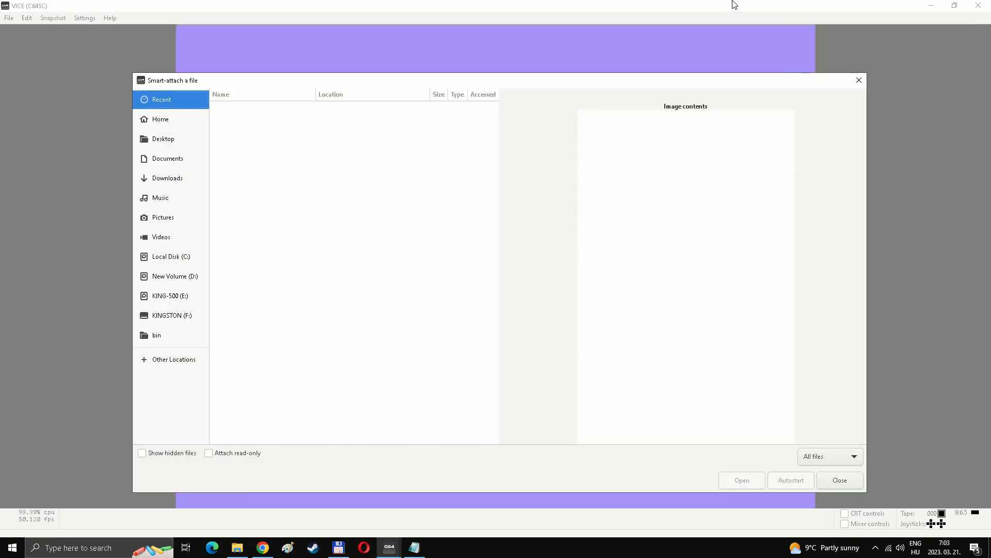
Navigate to C:\C64\_gamelab in the smart-attach chooser and attach a game disk.
{"action": "left_click", "coordinate": [171, 256]}
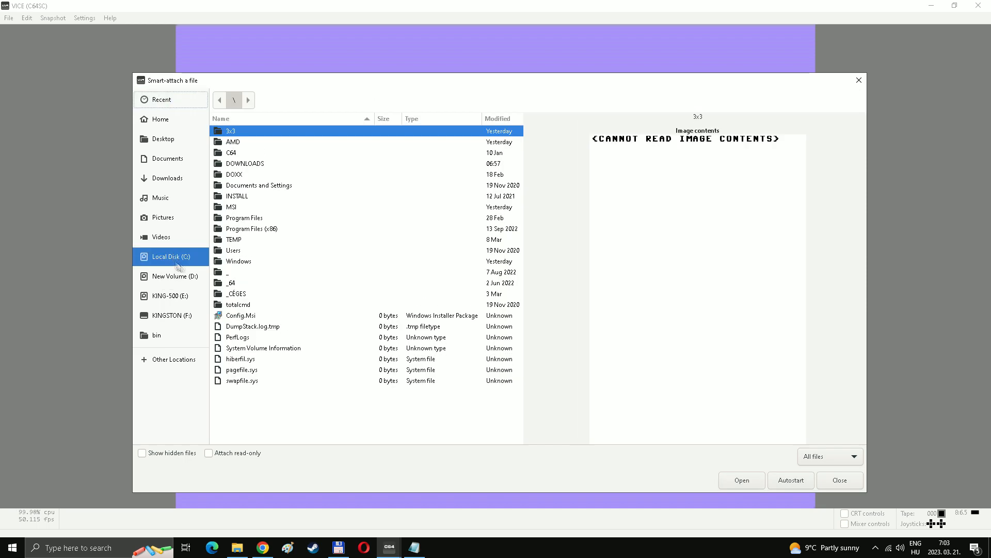
{"action": "double_click", "coordinate": [232, 153]}
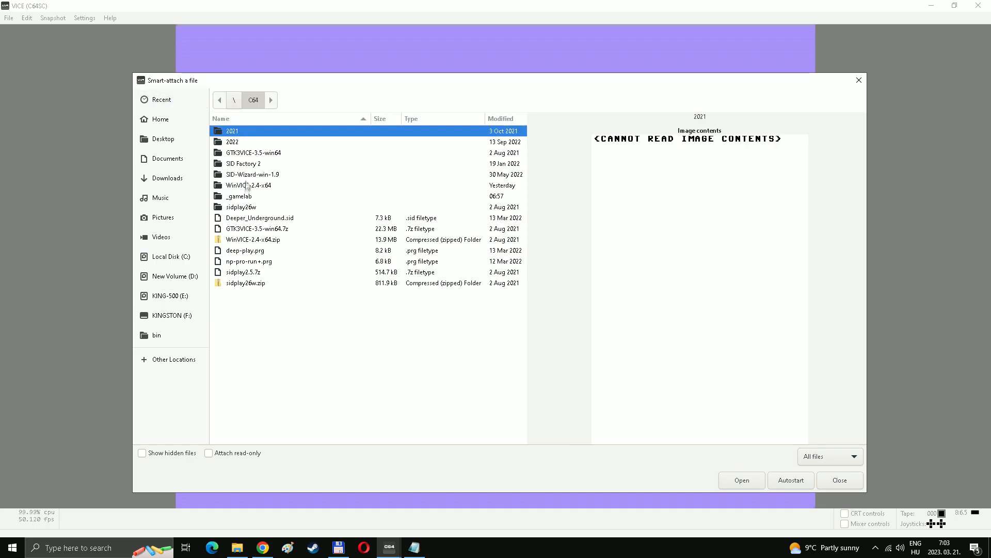
{"action": "double_click", "coordinate": [237, 196]}
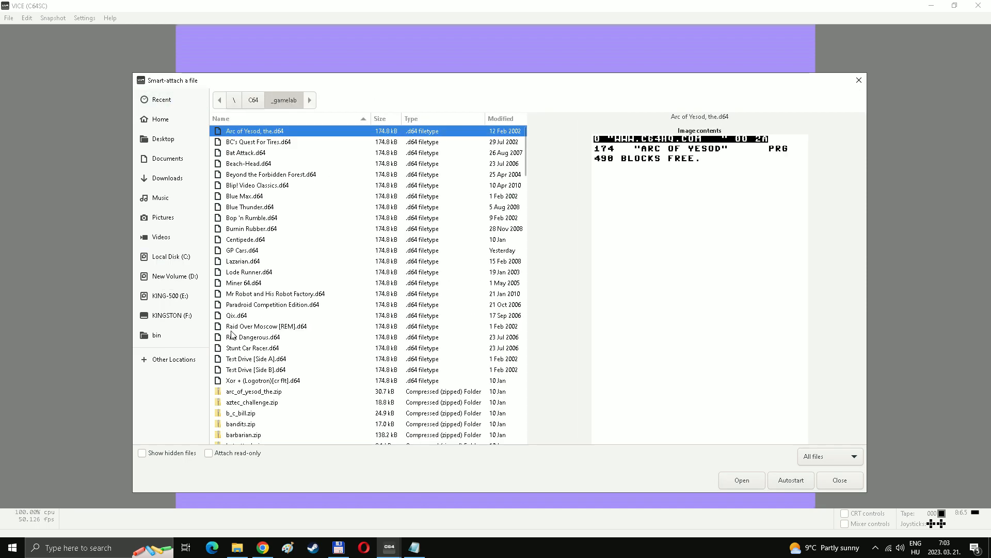
{"action": "left_click", "coordinate": [789, 481]}
{"action": "type", "text": "LIST"}
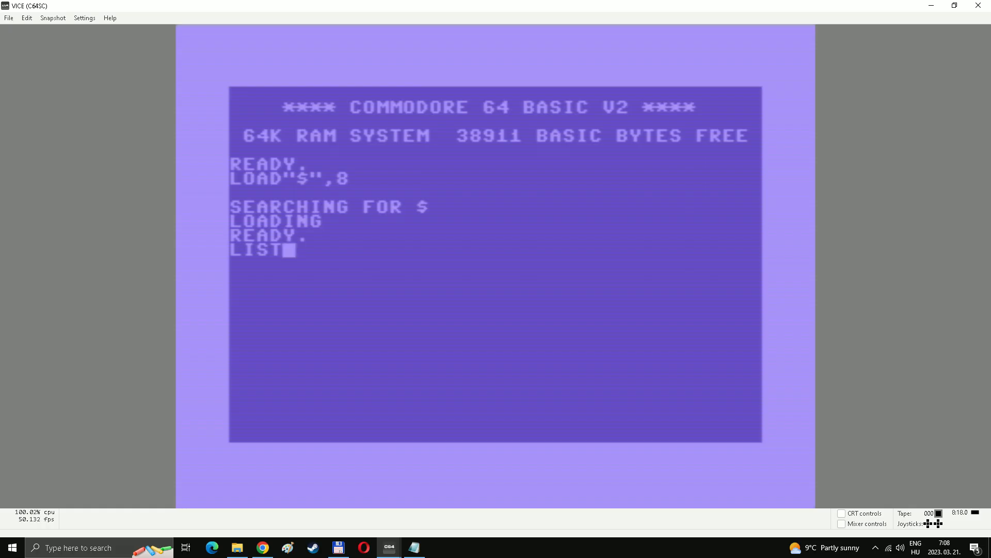
Run LIST to display the loaded disk directory with the XOR entry.
{"action": "key", "text": "Return"}
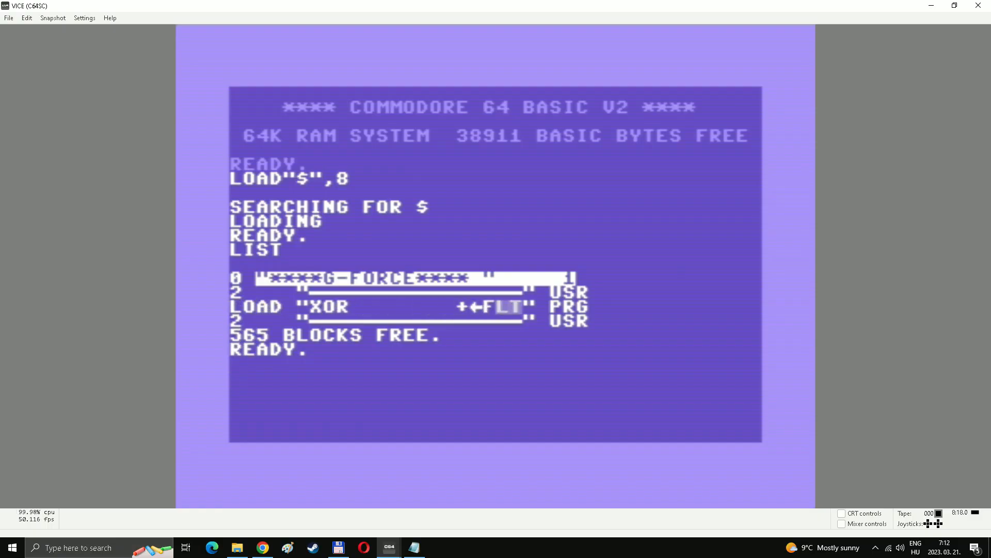
Edit the XOR directory line into LOAD"XOR",8, ready to load the program.
{"action": "type", "text": ",8,"}
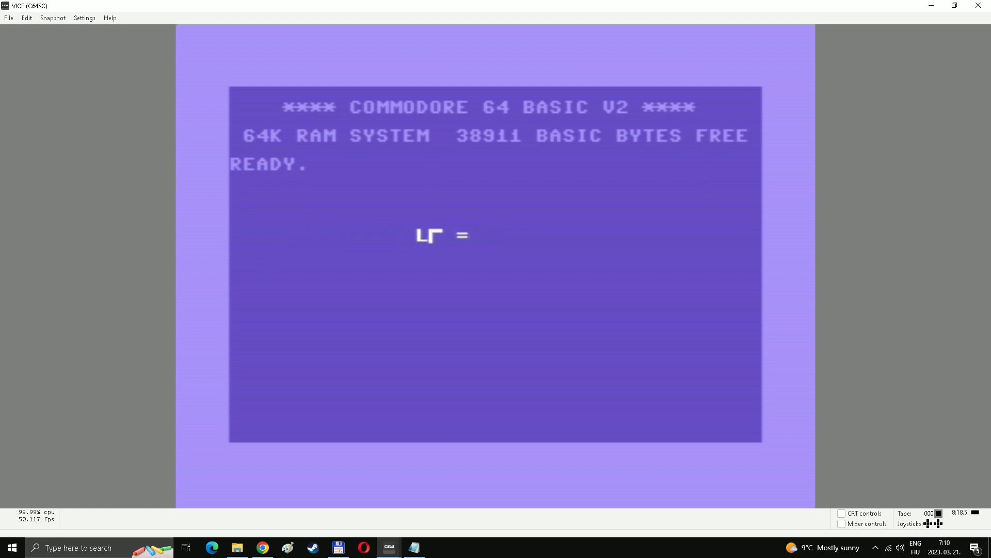
Begin a LOAD command at the fresh READY prompt after resetting the C64.
{"action": "type", "text": "LOAD \"LAZARIAN\"           PRG"}
{"action": "type", "text": "LOAD\"$"}
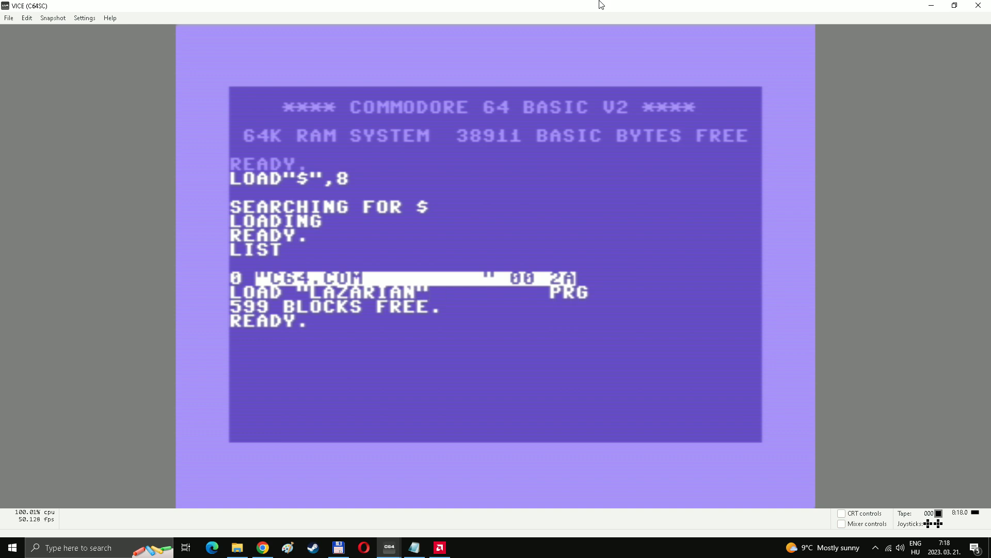
Complete the listing line as LOAD "LAZARIAN",8,1 and run it.
{"action": "type", "text": ",8,1"}
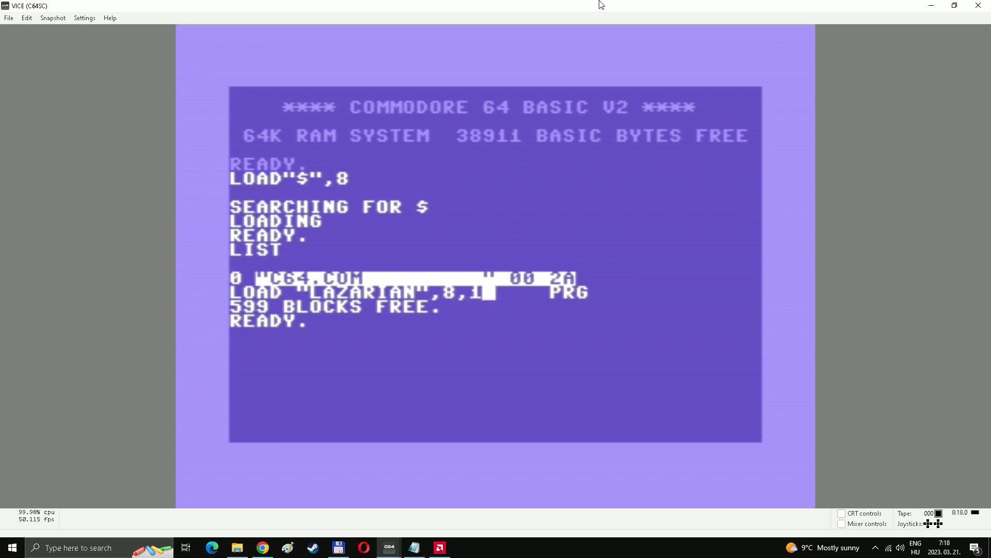
{"action": "key", "text": "Return"}
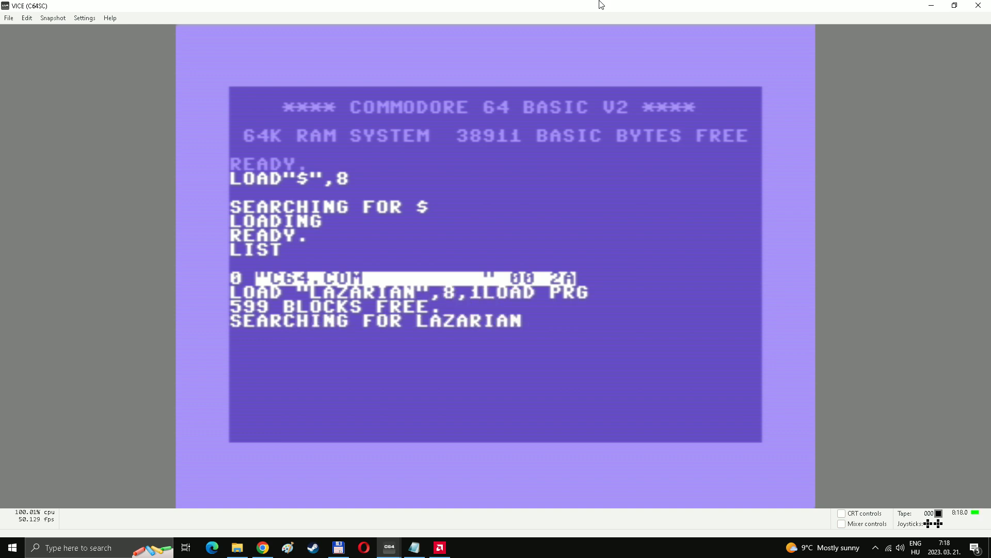